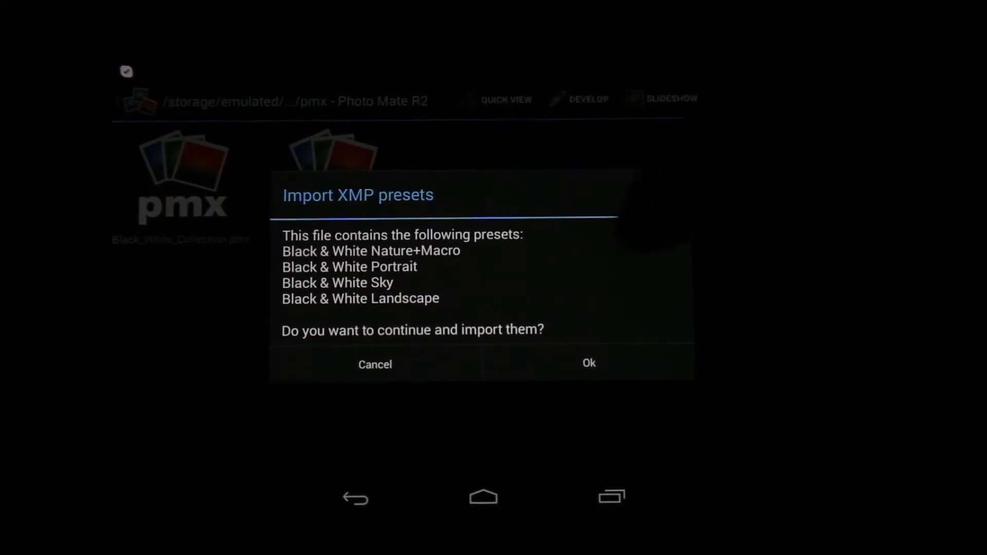
# - Confirm importing the four Black & White presets from the collection
pyautogui.click(588, 364)
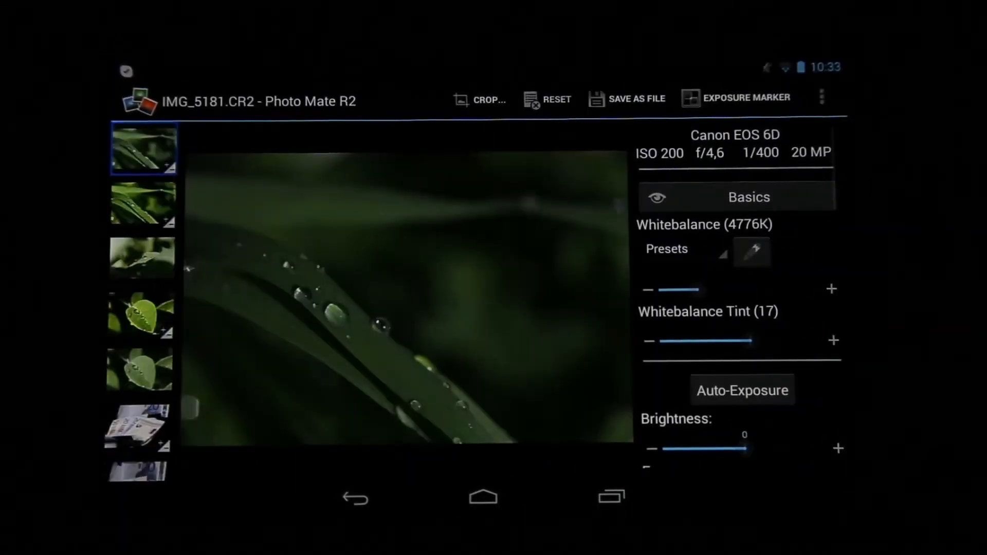
pyautogui.click(735, 98)
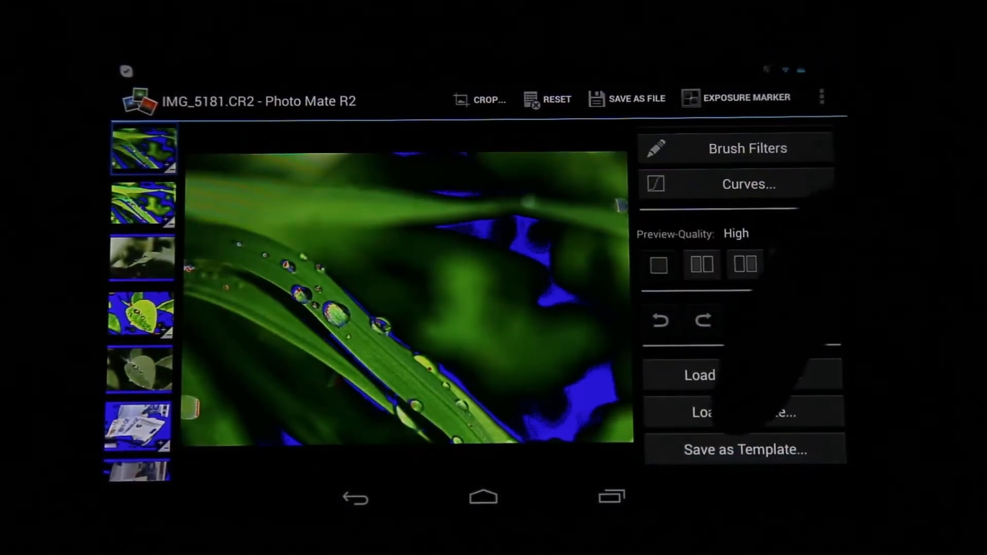
pyautogui.click(742, 412)
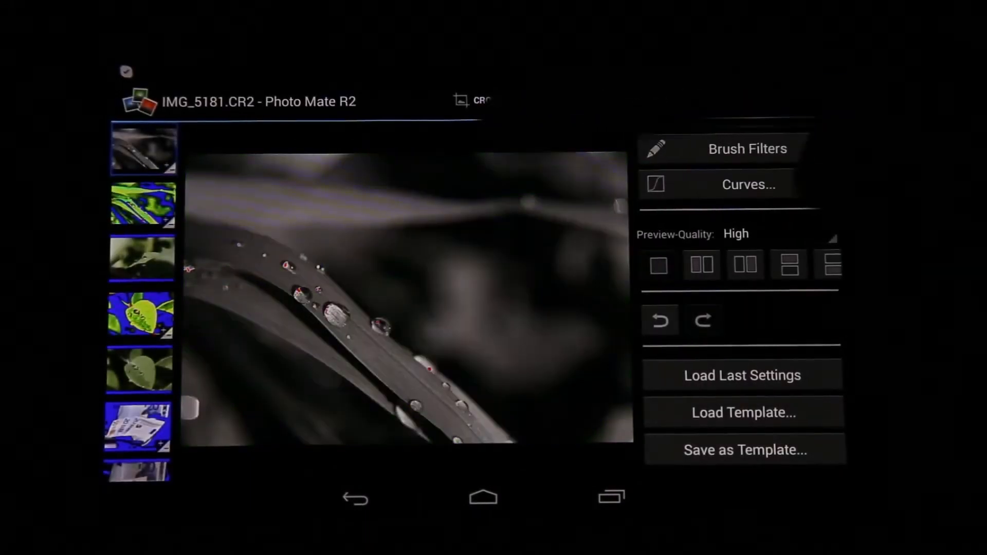
pyautogui.click(482, 100)
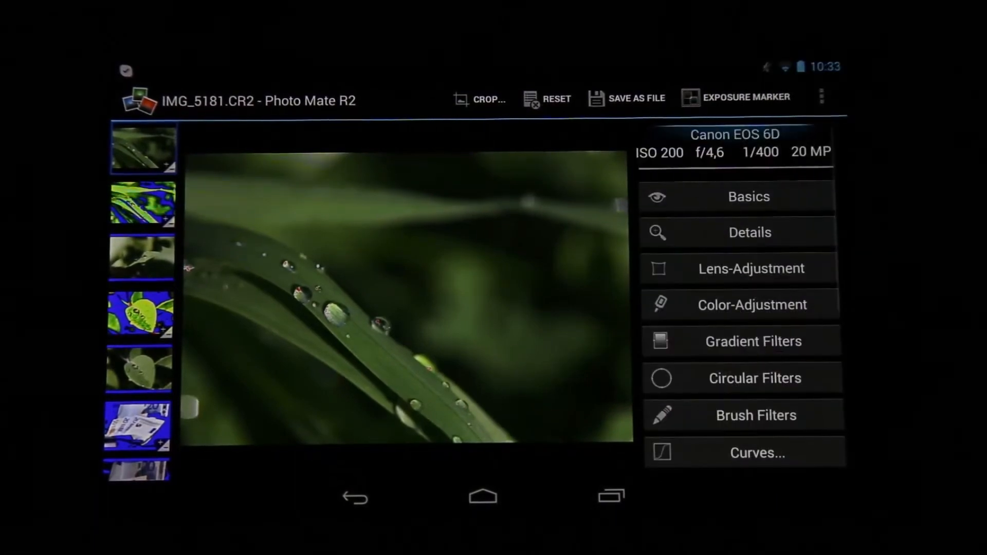
# - In Basics, boost the leaf photo to Contrast +33, Clarity +18 and Vibrance +42
pyautogui.click(749, 196)
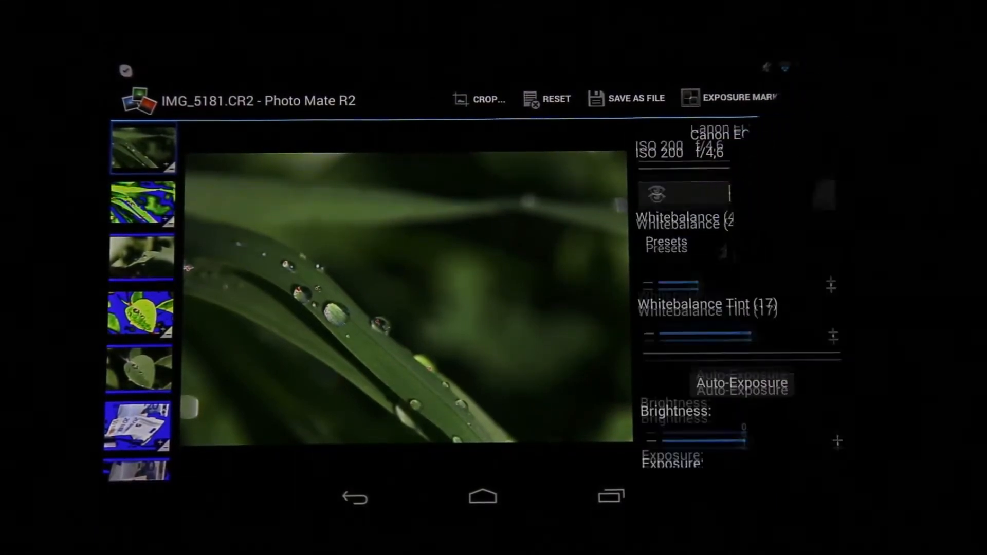
pyautogui.scroll(-3)
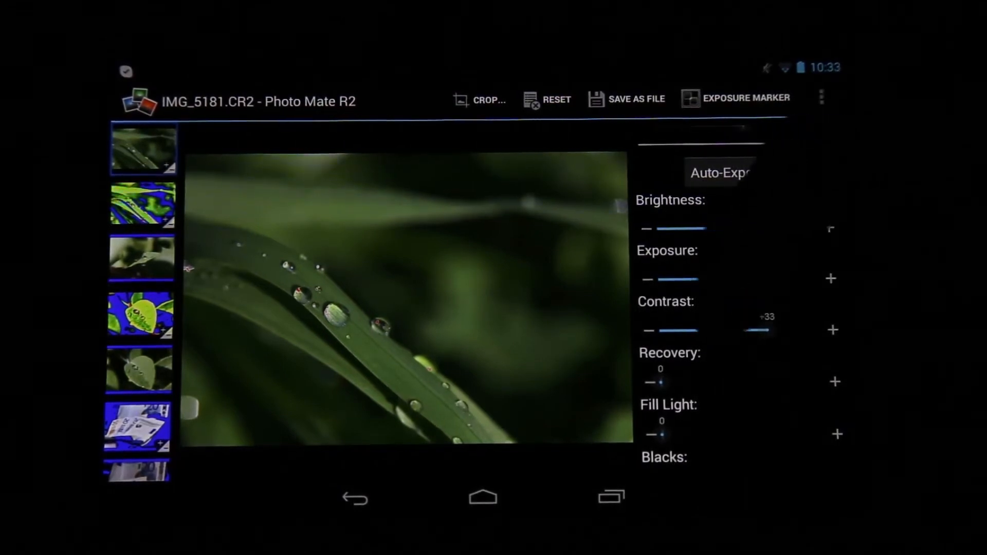
pyautogui.scroll(-3)
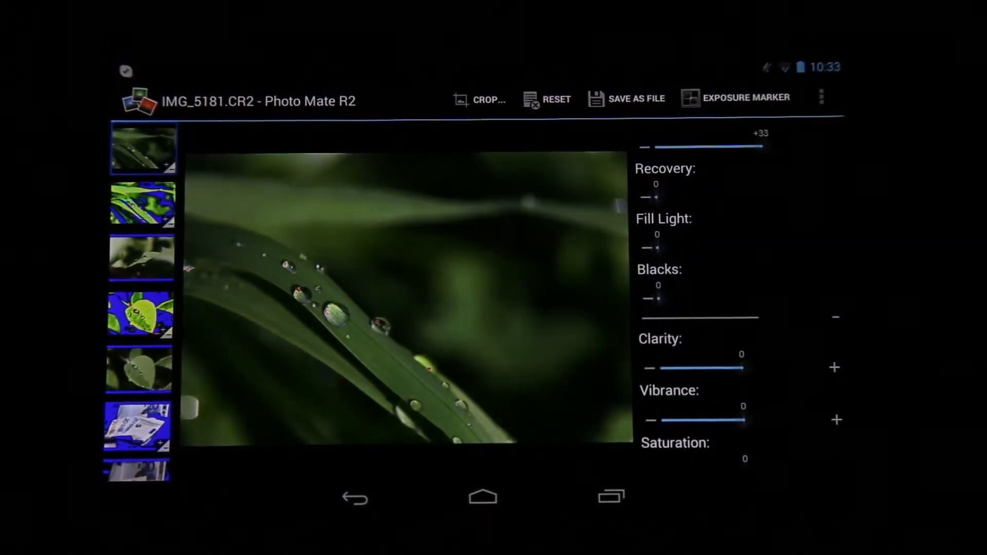
pyautogui.scroll(-3)
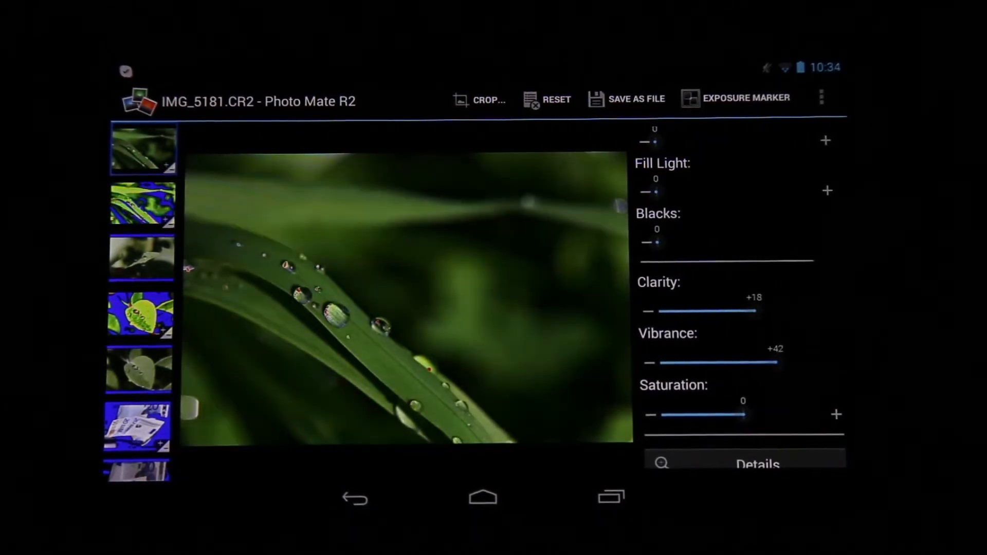
pyautogui.moveTo(746, 414); pyautogui.dragTo(777, 414)
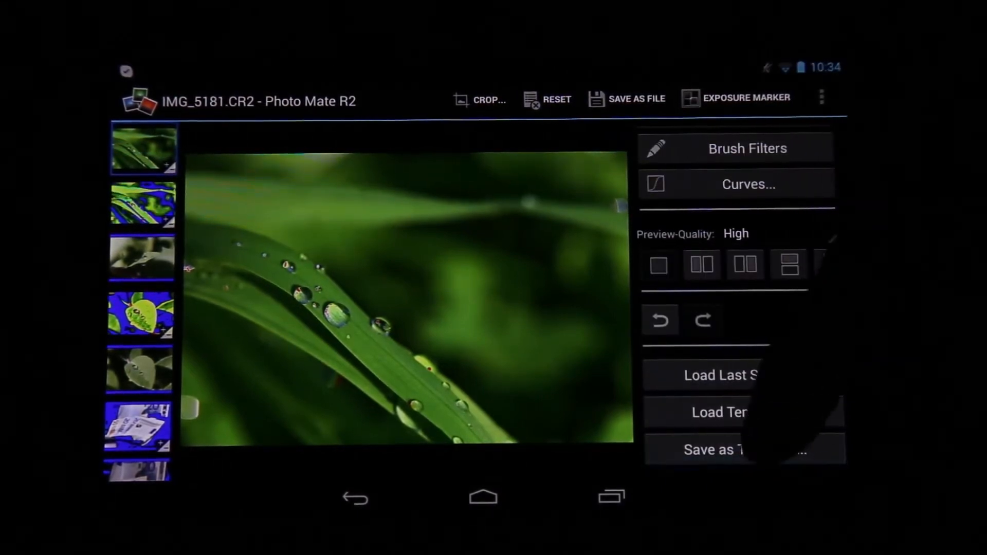
# - Create an XMP template named 'Vivid Colors' storing only the general edits
pyautogui.click(724, 412)
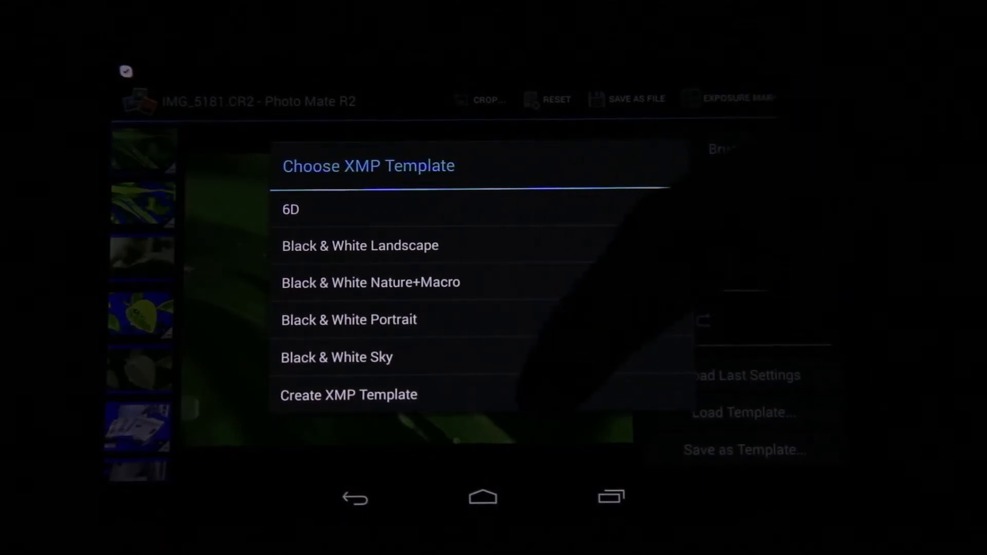
pyautogui.click(348, 395)
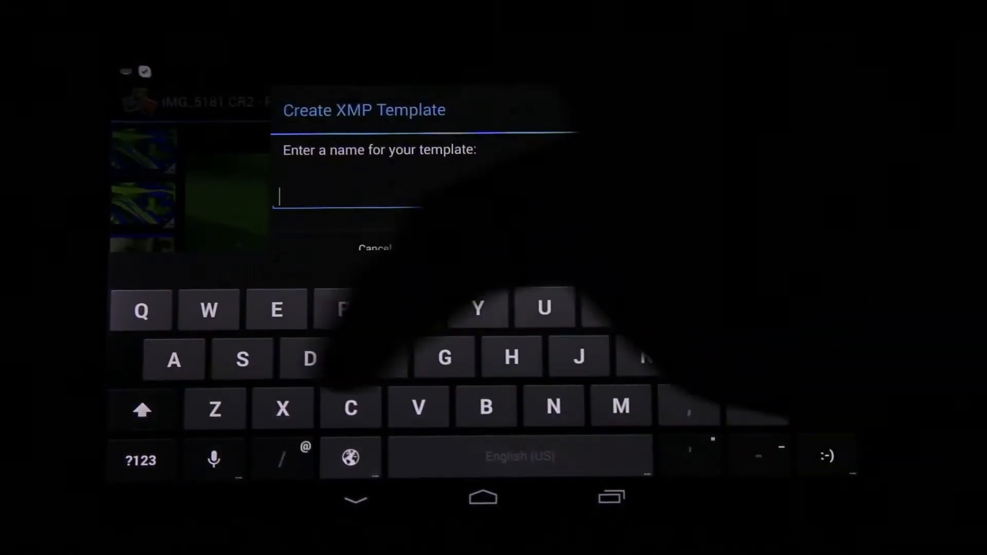
pyautogui.write('Viv')
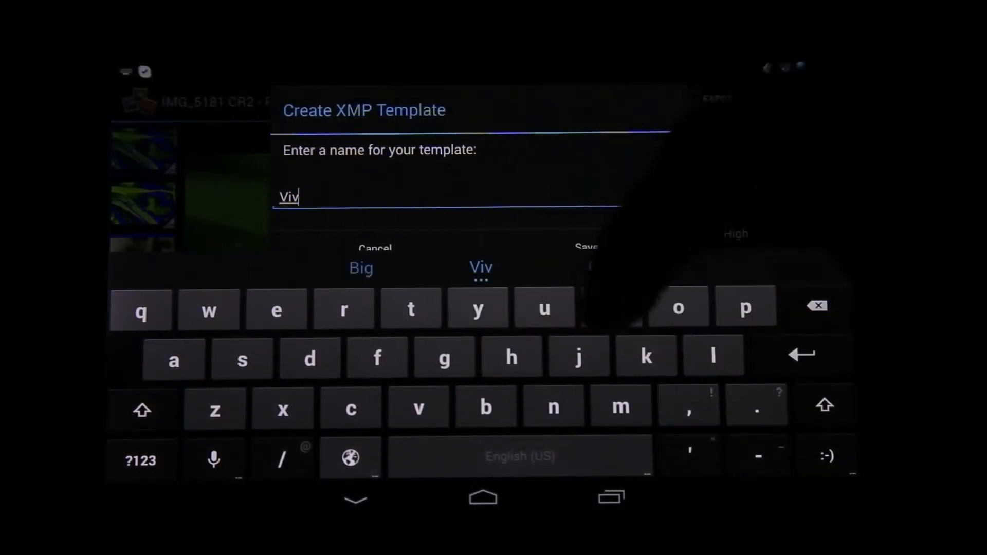
pyautogui.write('id')
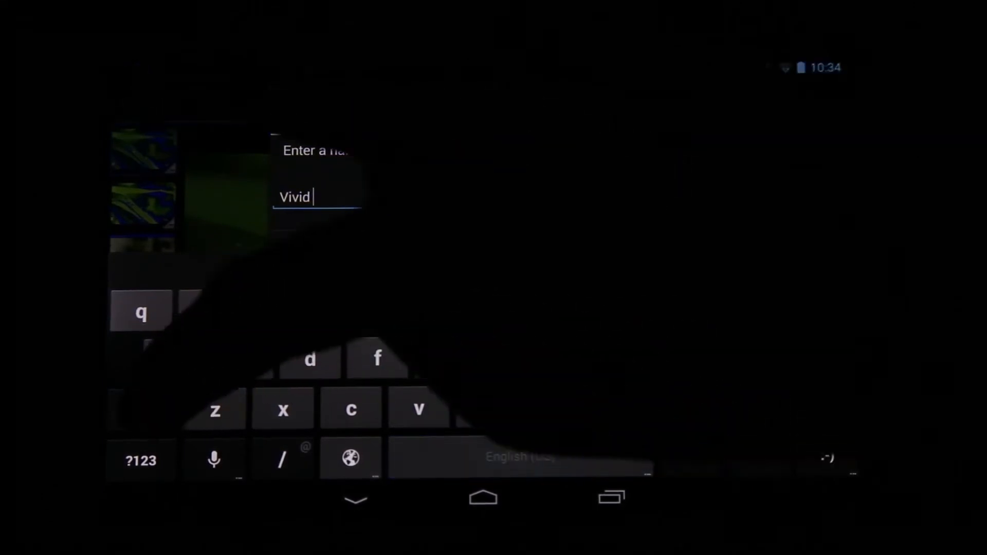
pyautogui.write('Co')
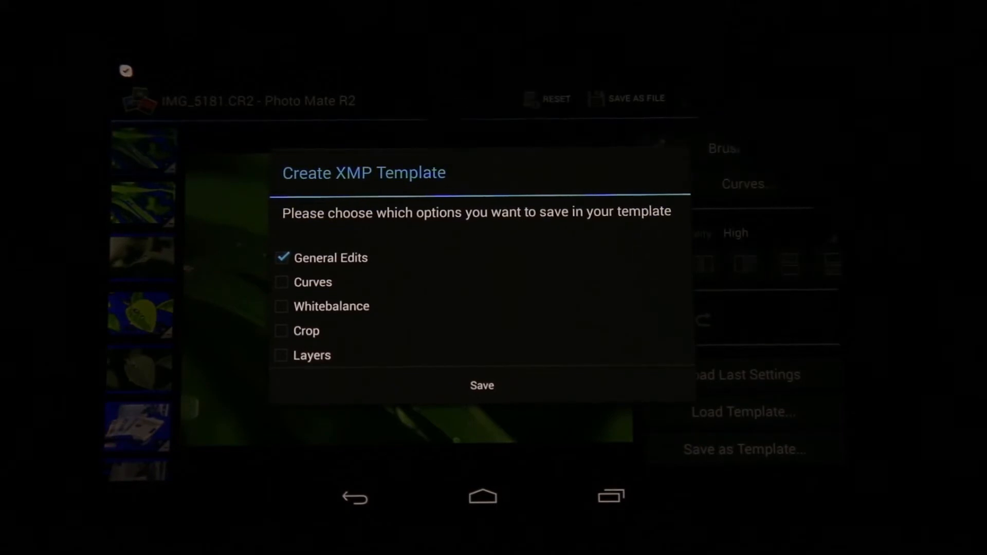
pyautogui.click(481, 385)
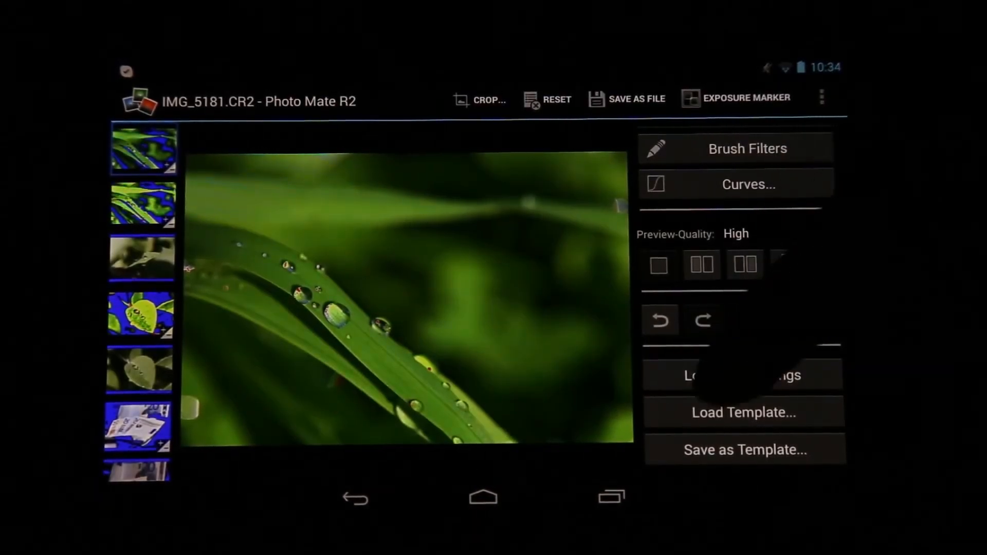
# - Leave the editor and export the stored XMP presets from Editing Preferences
pyautogui.click(742, 411)
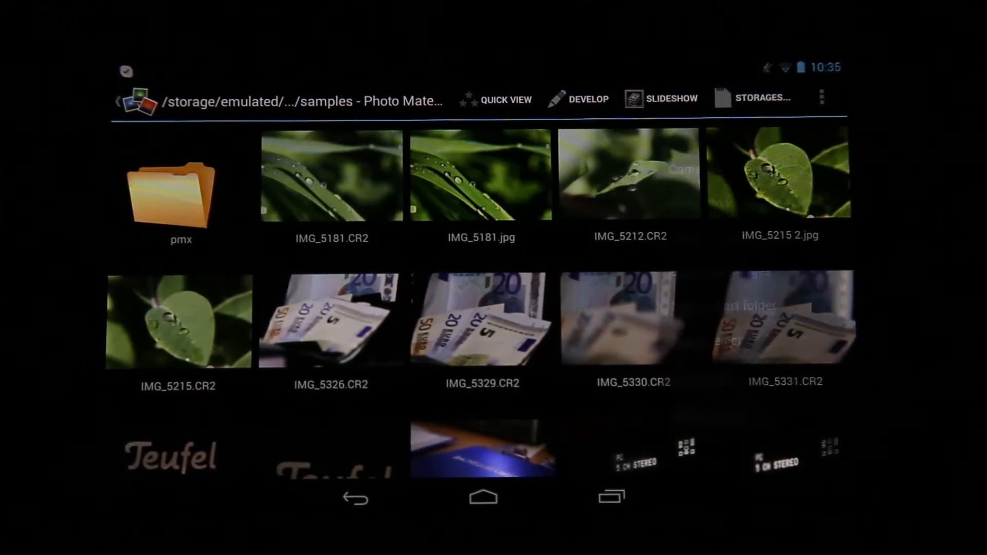
pyautogui.click(821, 98)
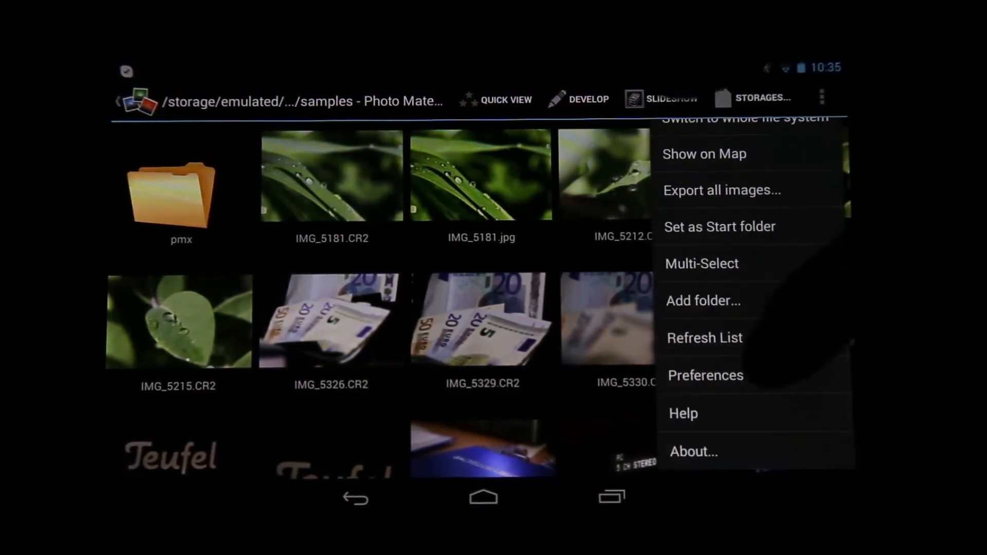
pyautogui.click(706, 375)
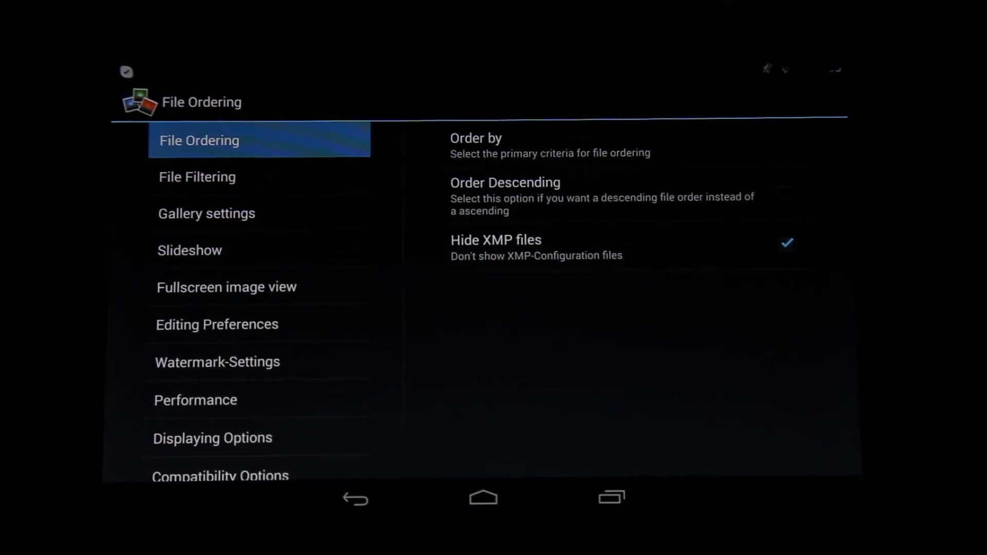
pyautogui.click(217, 324)
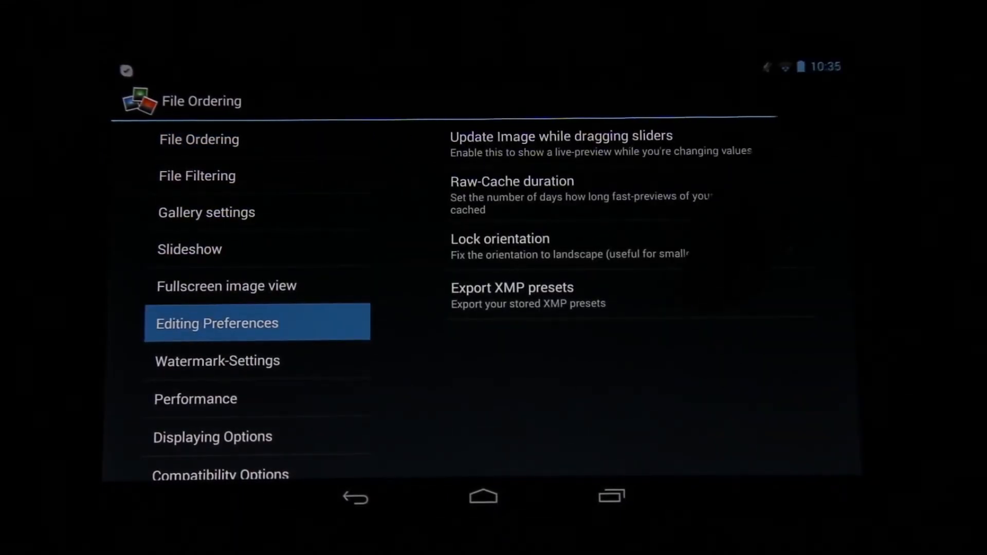
pyautogui.click(513, 288)
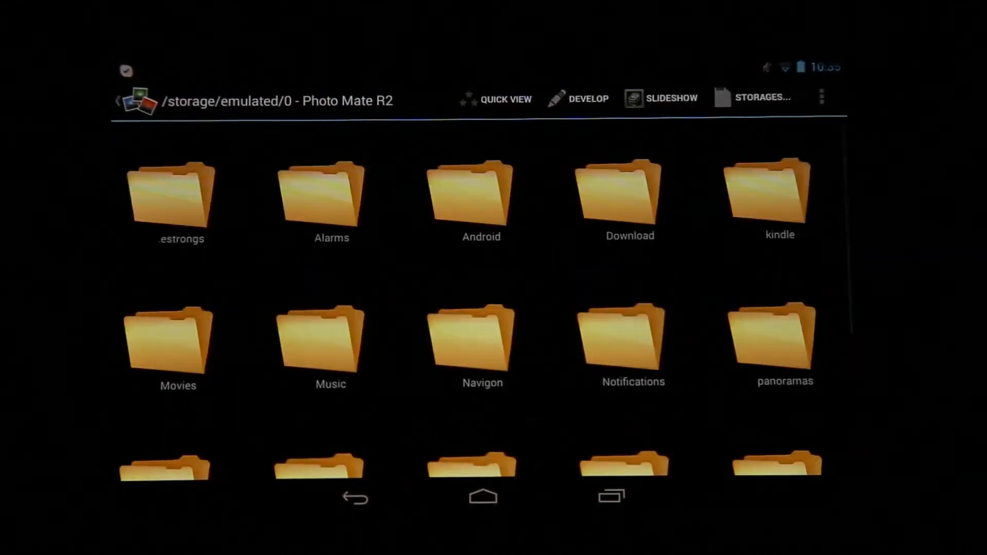
# - Rename the exported xmp_presets.pmx file to xmp_presets.zip
pyautogui.scroll(-3)
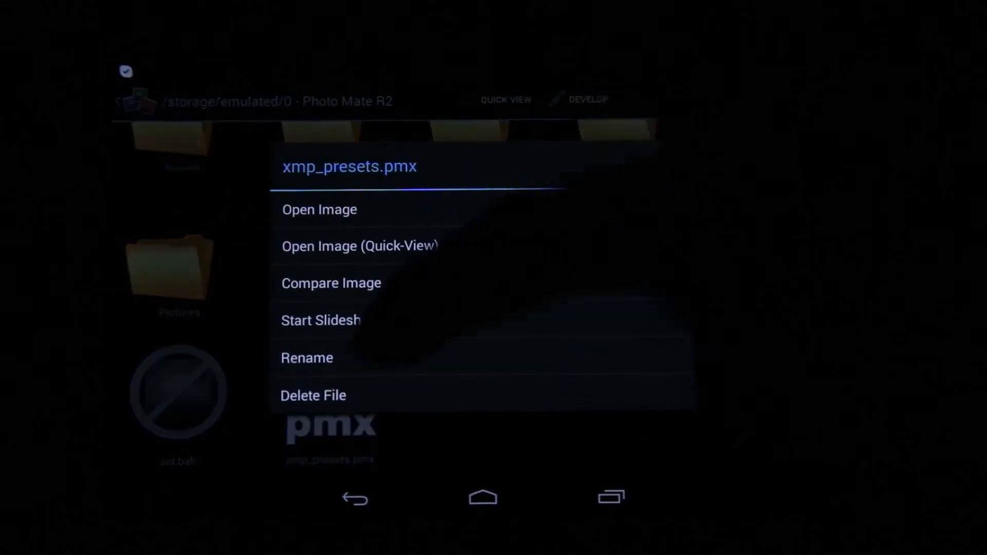
pyautogui.click(306, 358)
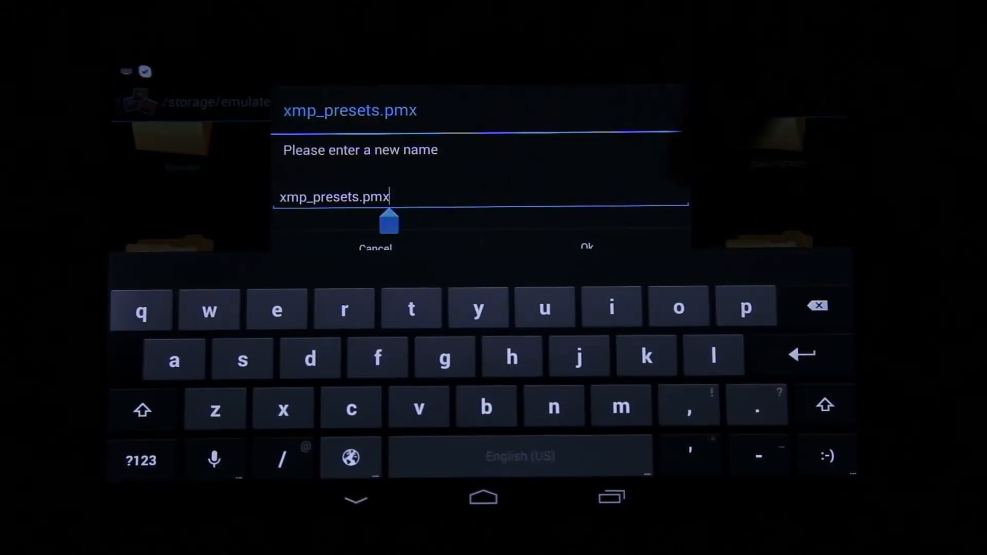
pyautogui.press('BackSpace')
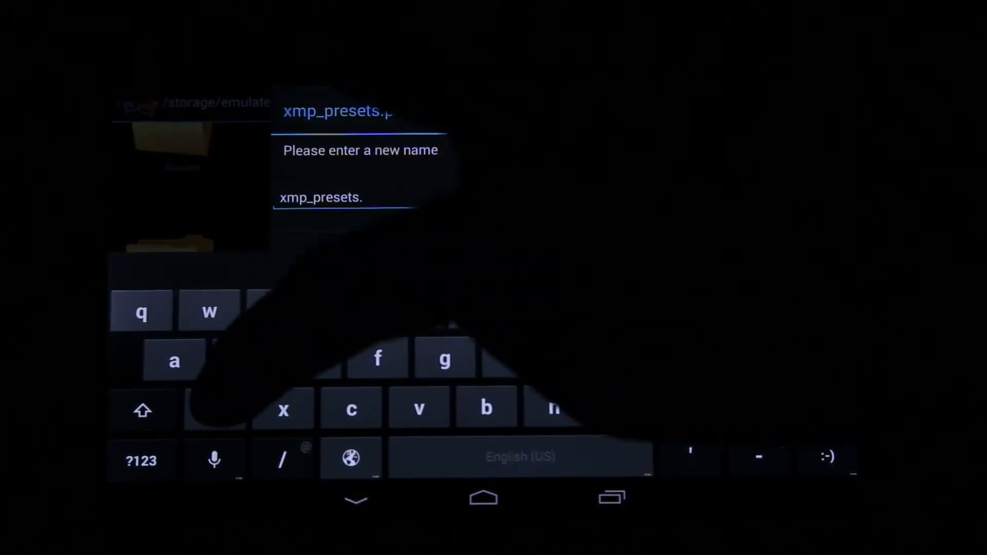
pyautogui.write('zip')
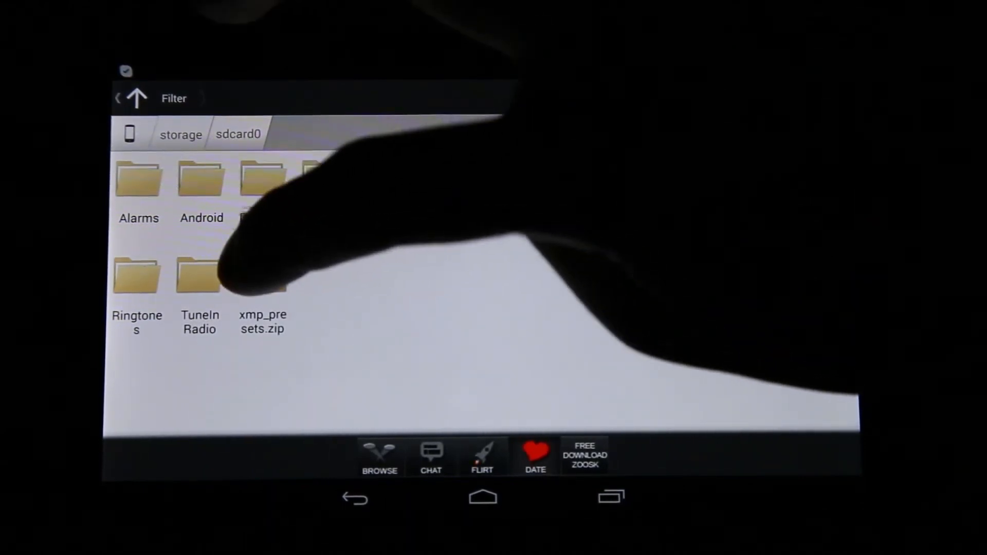
# - Delete the 6D and Black & White presets from xmp_presets.zip, leaving only Vivid Colors
pyautogui.click(262, 277)
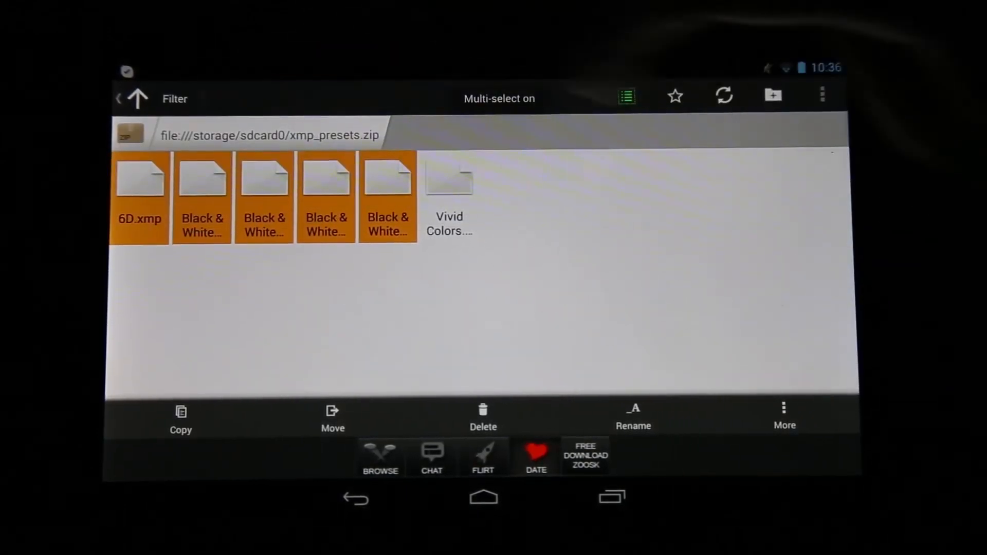
pyautogui.click(483, 419)
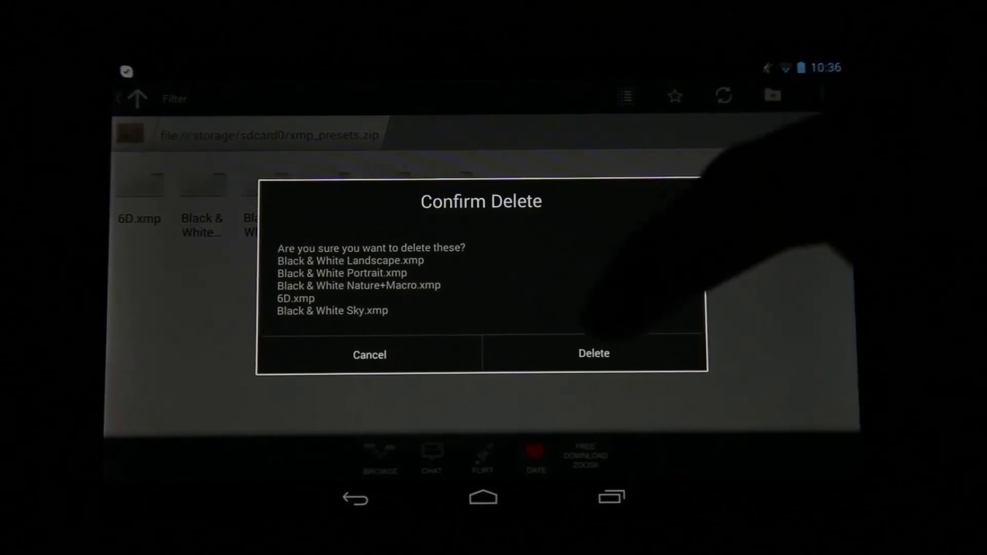
pyautogui.click(592, 354)
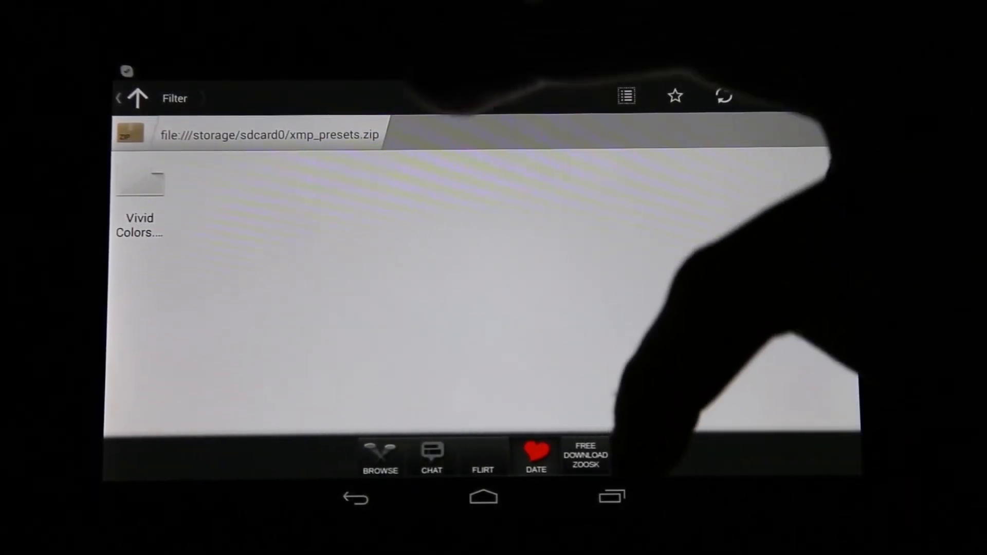
pyautogui.click(609, 498)
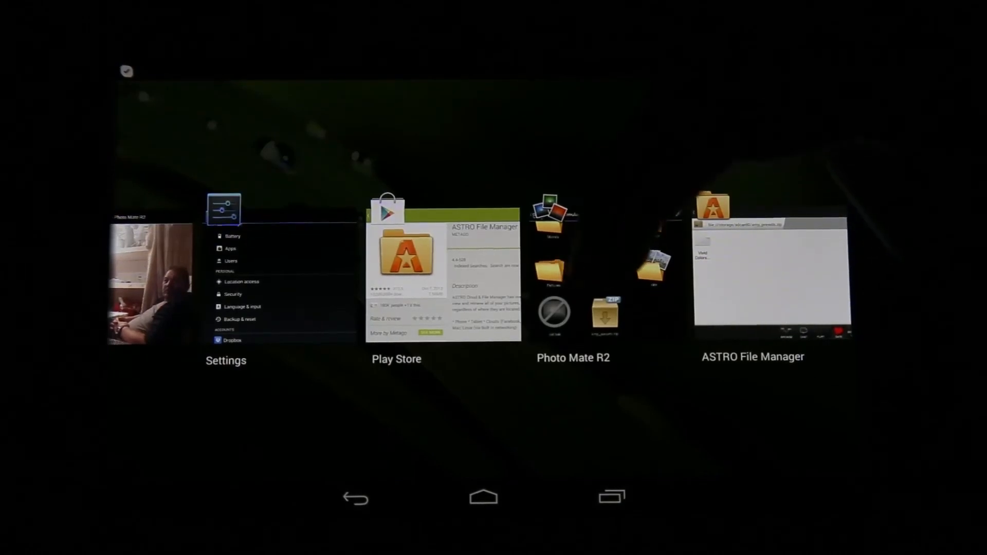
# - Rename the trimmed archive back to xmp_presets.pmx and import its Vivid Colors preset
pyautogui.click(573, 277)
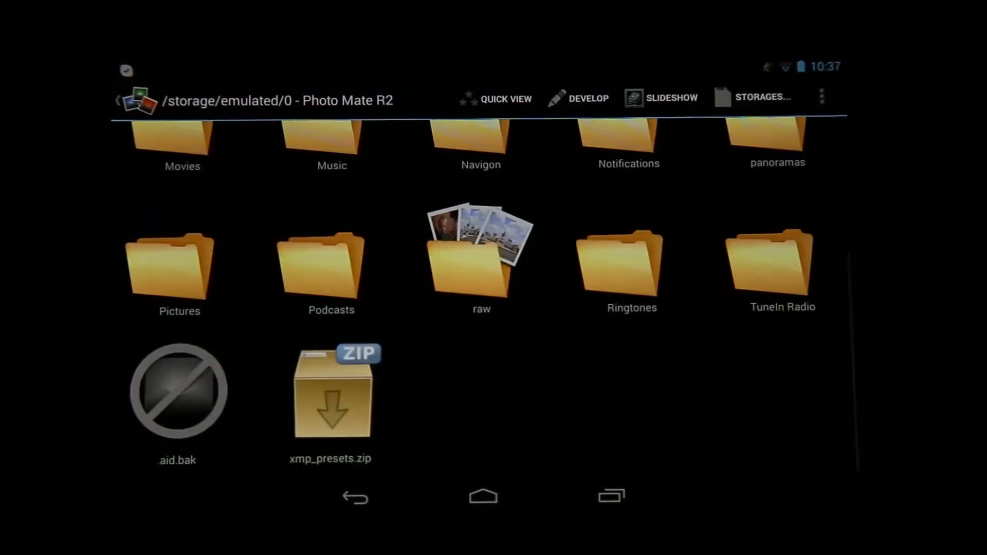
pyautogui.click(330, 390)
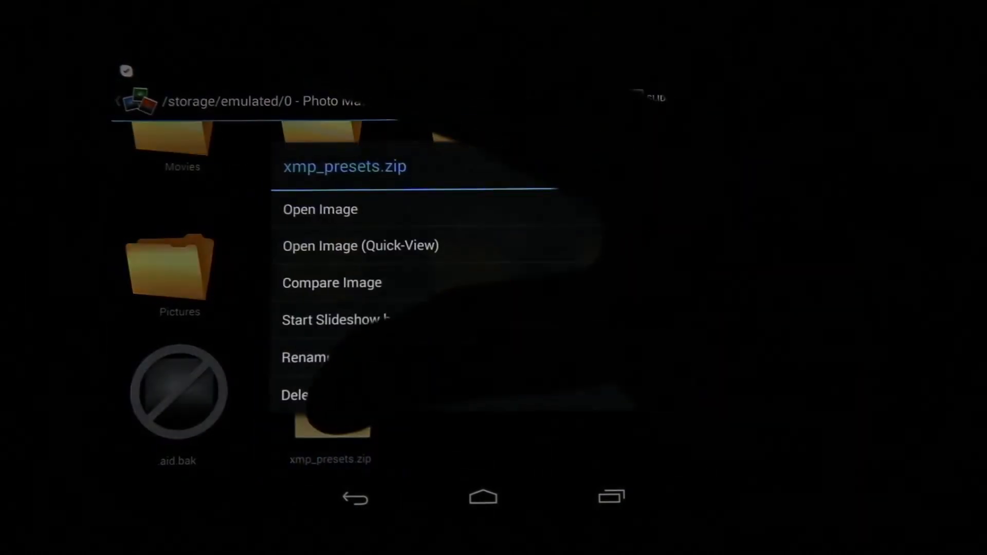
pyautogui.click(305, 357)
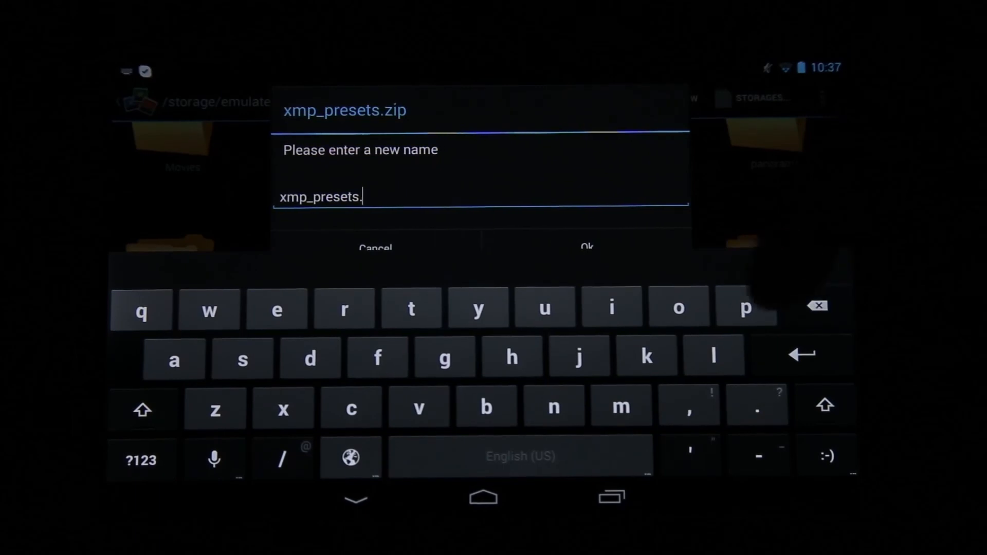
pyautogui.write('pmx')
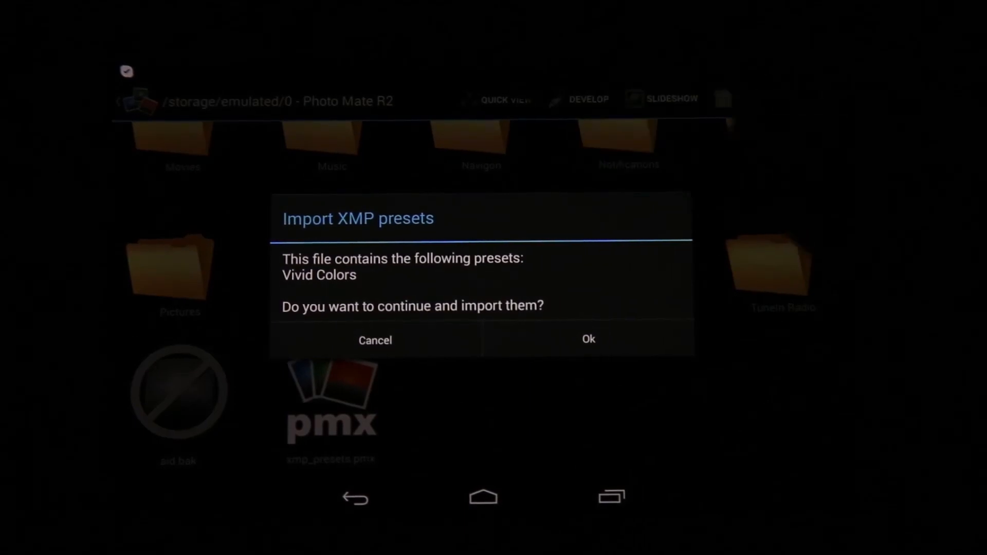
pyautogui.click(588, 338)
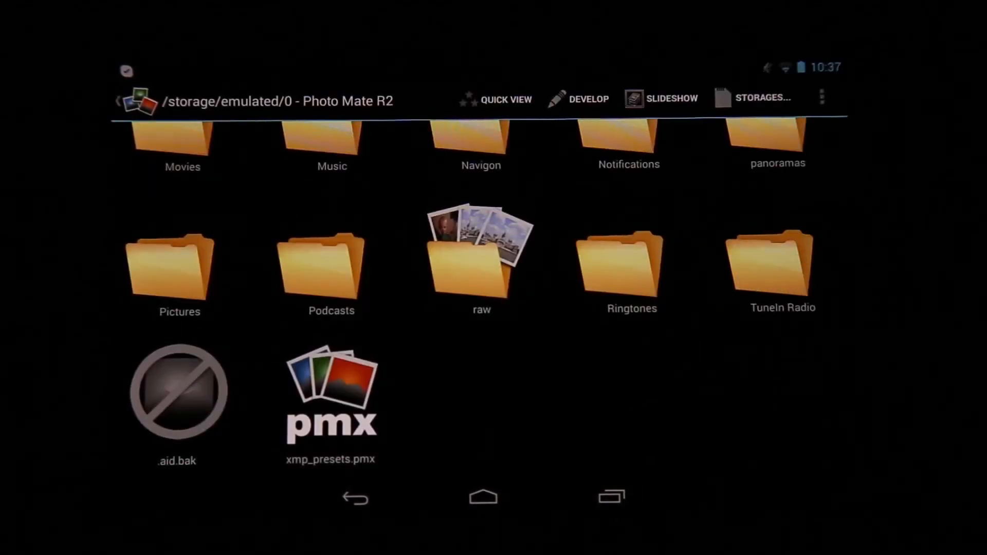